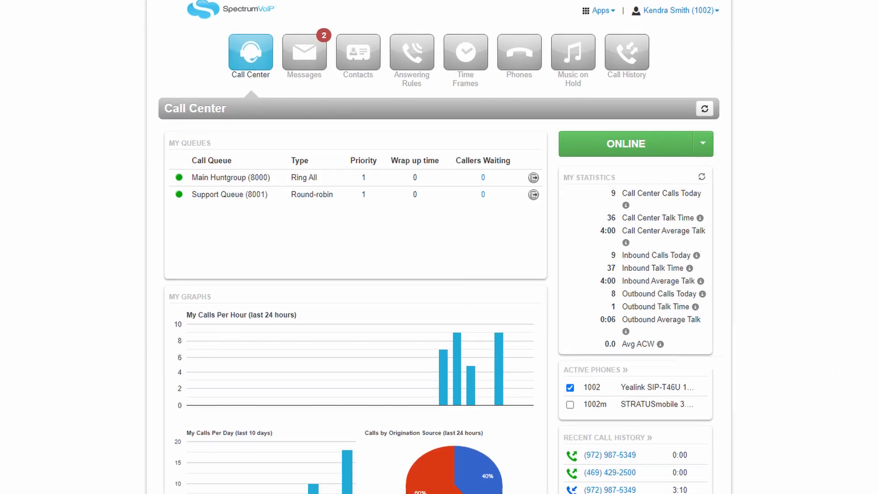
Step: Take the agent Offline from the status dropdown, then view the callers waiting in Main Huntgroup
scroll(down, 3)
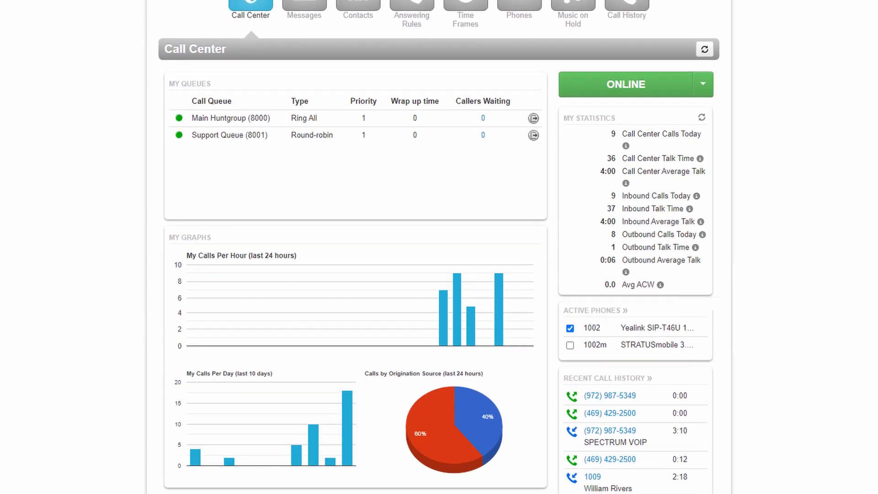
scroll(down, 3)
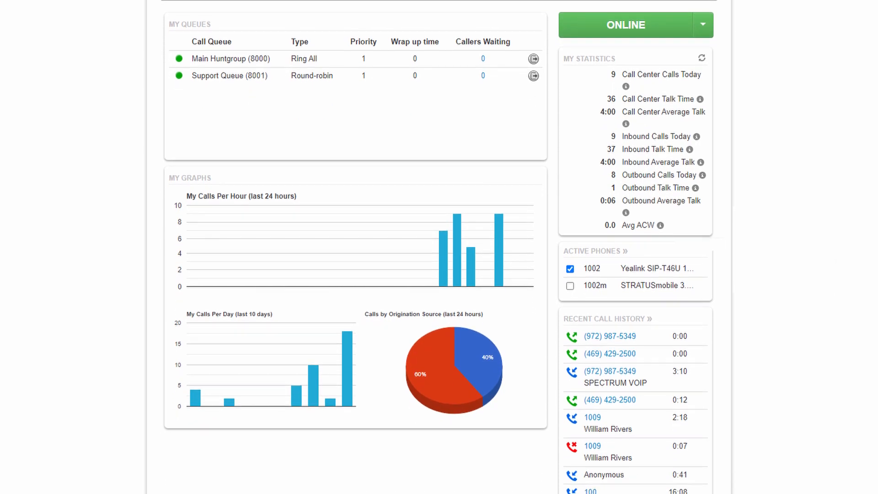
scroll(down, 3)
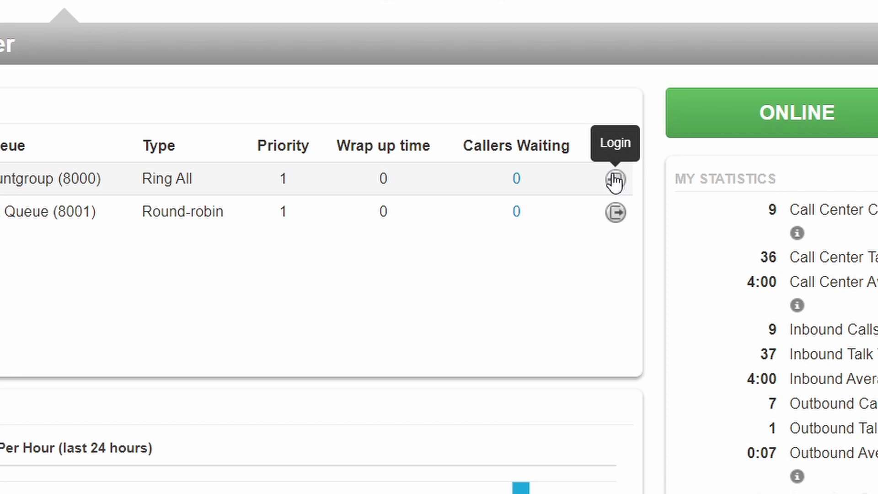
click(508, 112)
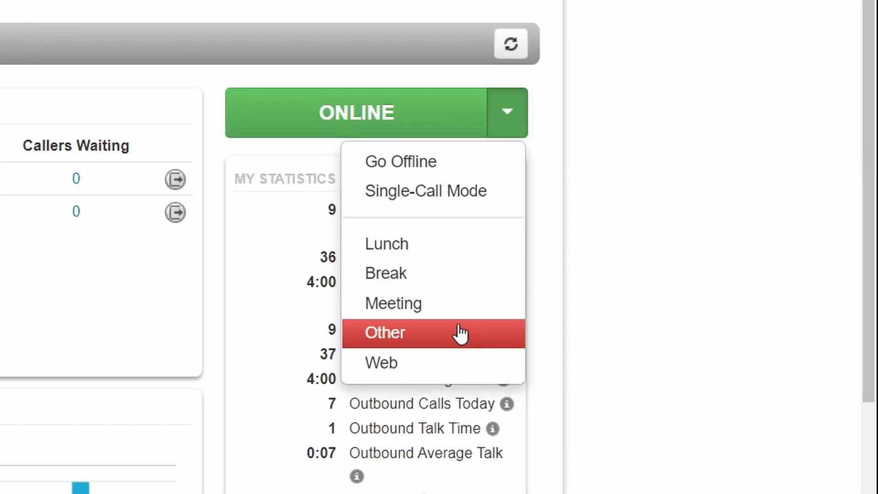
click(385, 332)
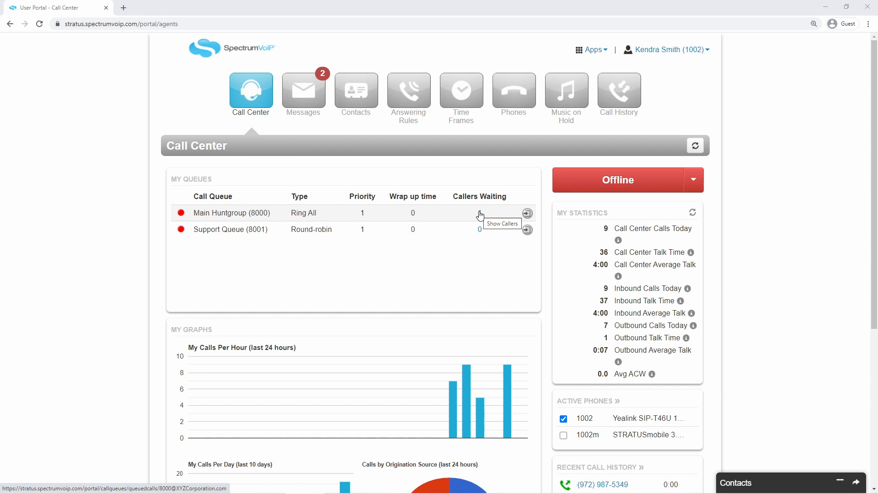
click(527, 214)
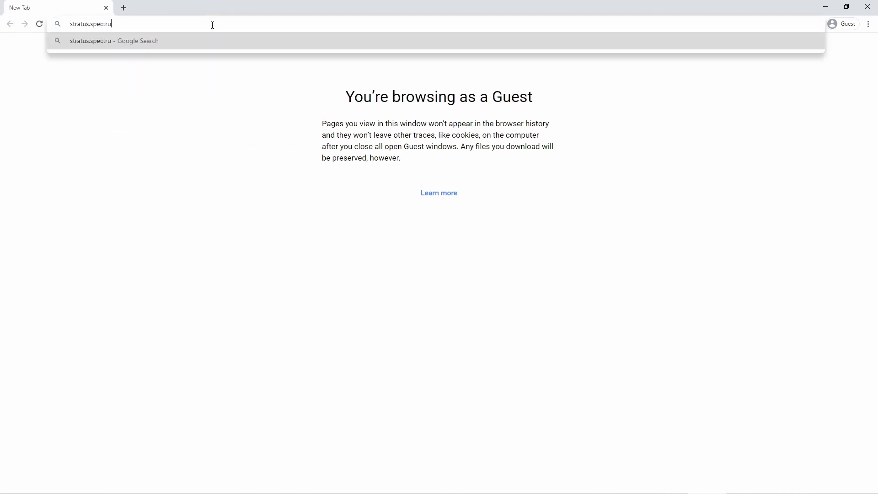
key(Return)
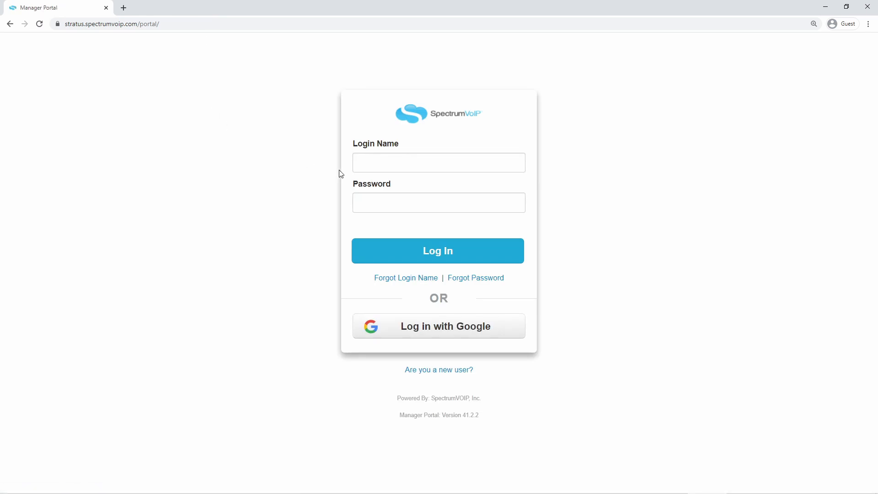
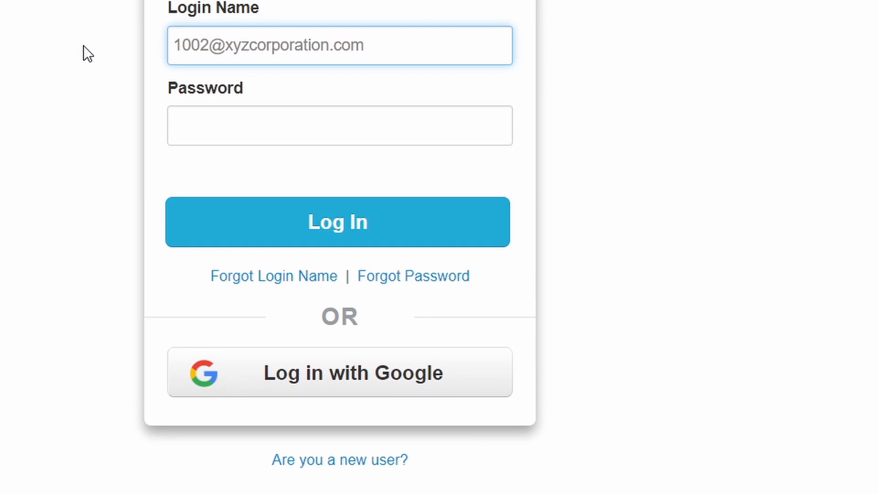
click(338, 222)
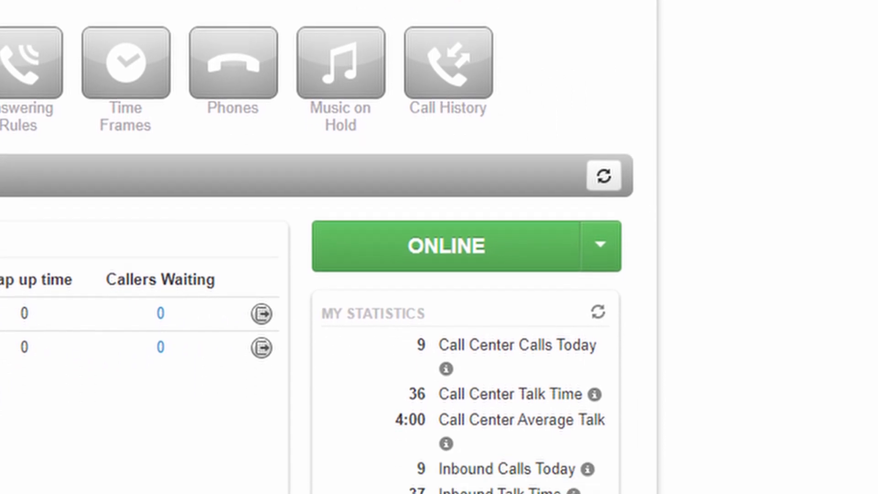
Step: Review My Statistics, Active Phones and Recent Call History on the Call Center dashboard
scroll(down, 3)
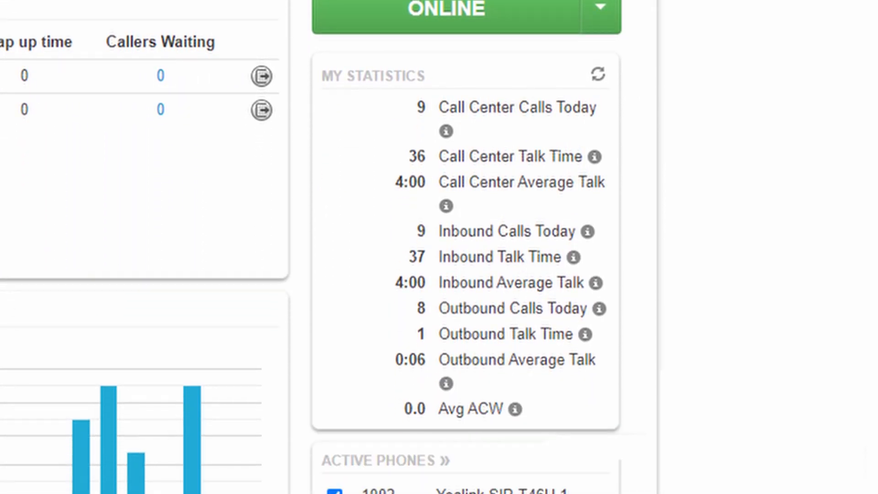
scroll(down, 3)
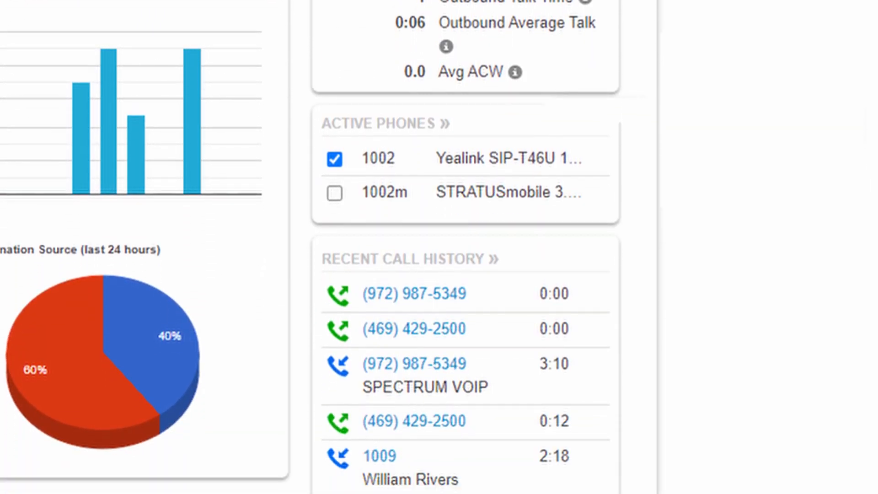
scroll(down, 3)
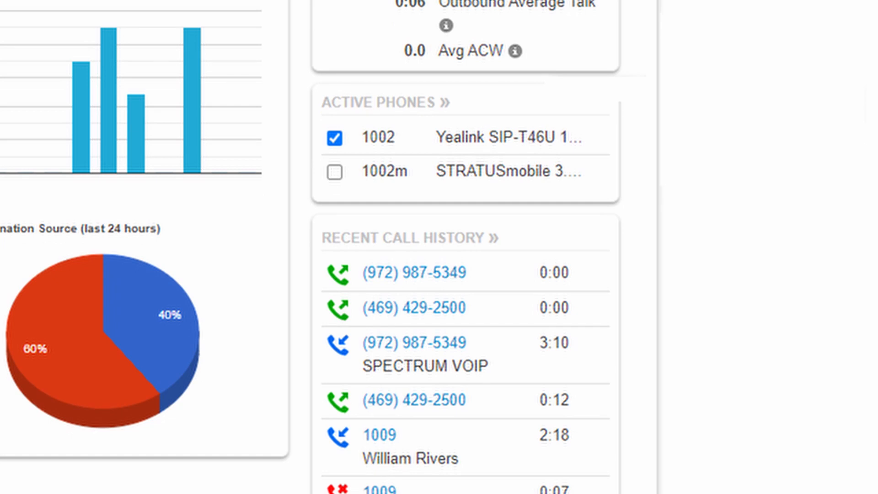
scroll(up, 3)
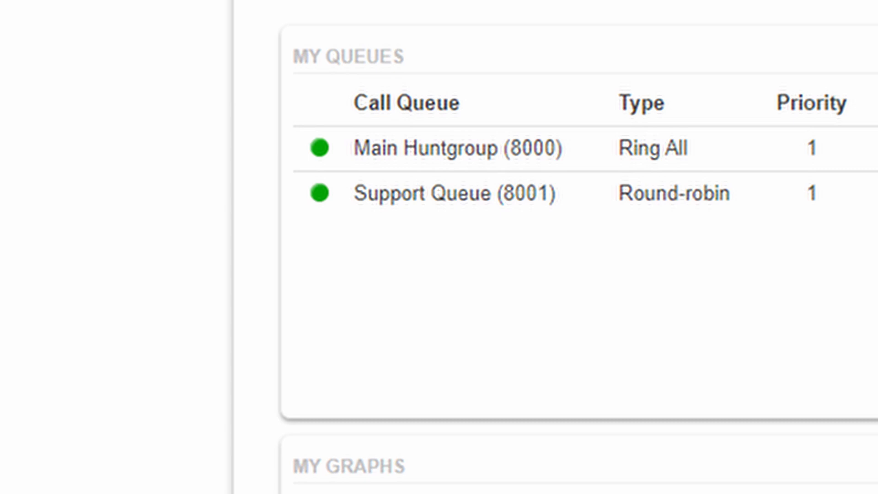
Step: Scroll across the Call Center page to view the queue status after leaving Main Huntgroup
scroll(right, 3)
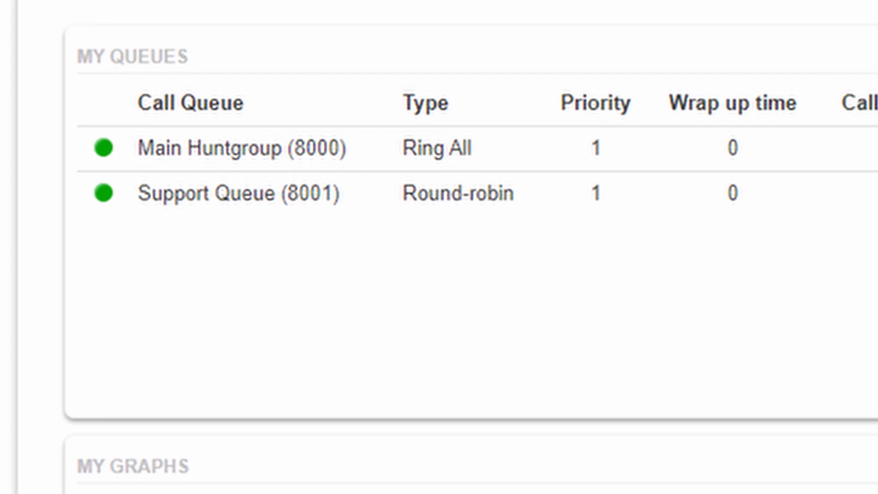
scroll(right, 3)
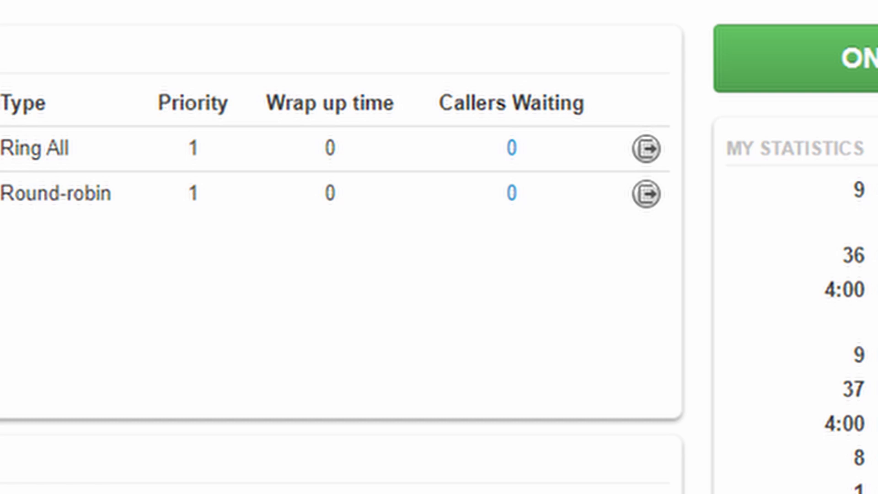
scroll(right, 3)
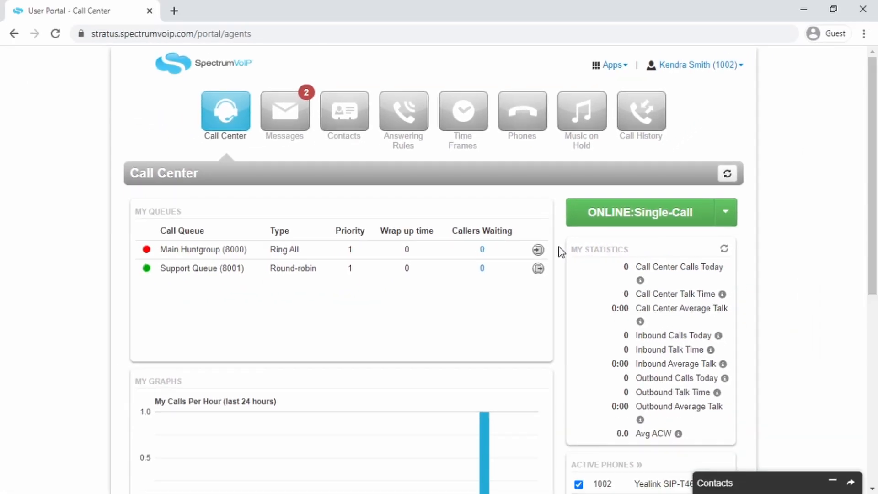
Step: Toggle the agent Offline and back to ONLINE, keeping Support Queue active
click(641, 213)
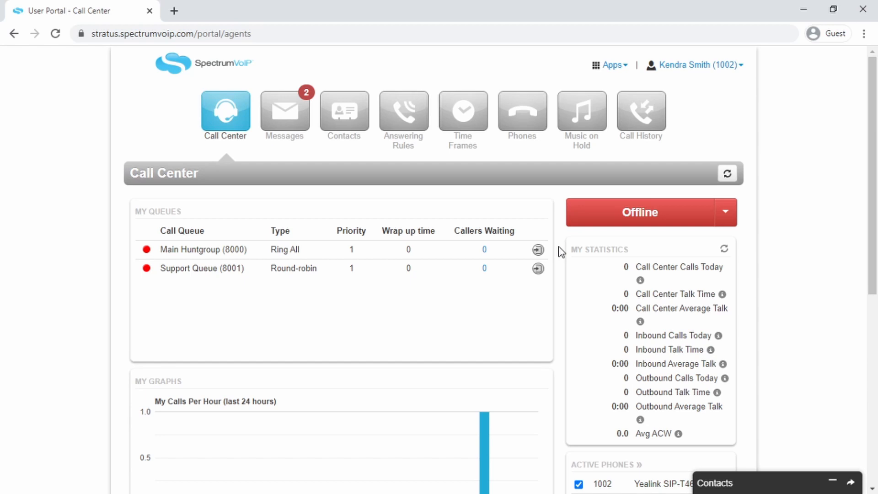
click(640, 211)
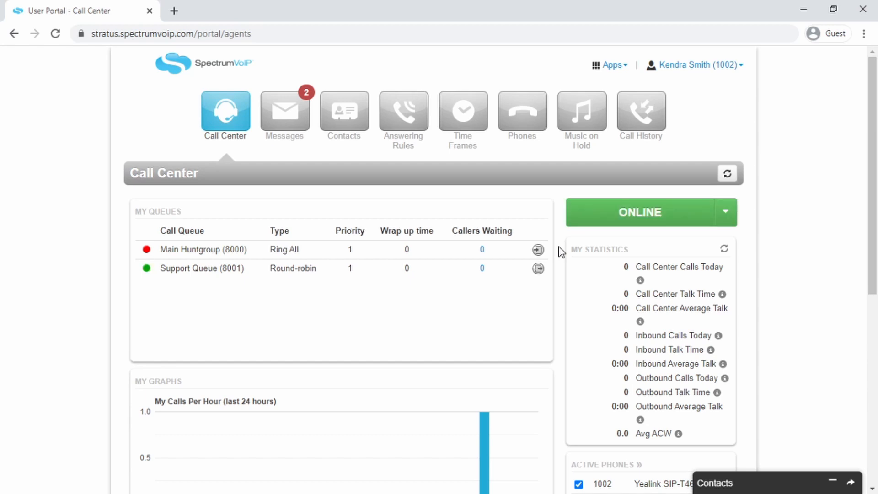